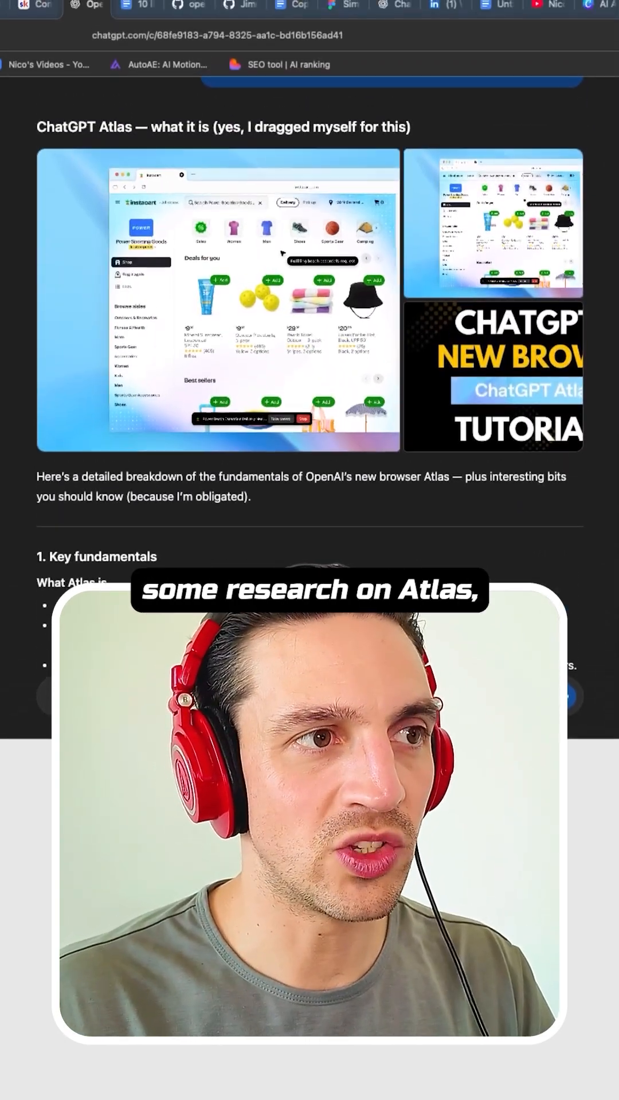
Mention KeywordSensei | AI Ranking and send it a keyword research request about Atlas GPT
{"action": "scroll", "scroll_direction": "down", "scroll_amount": 3}
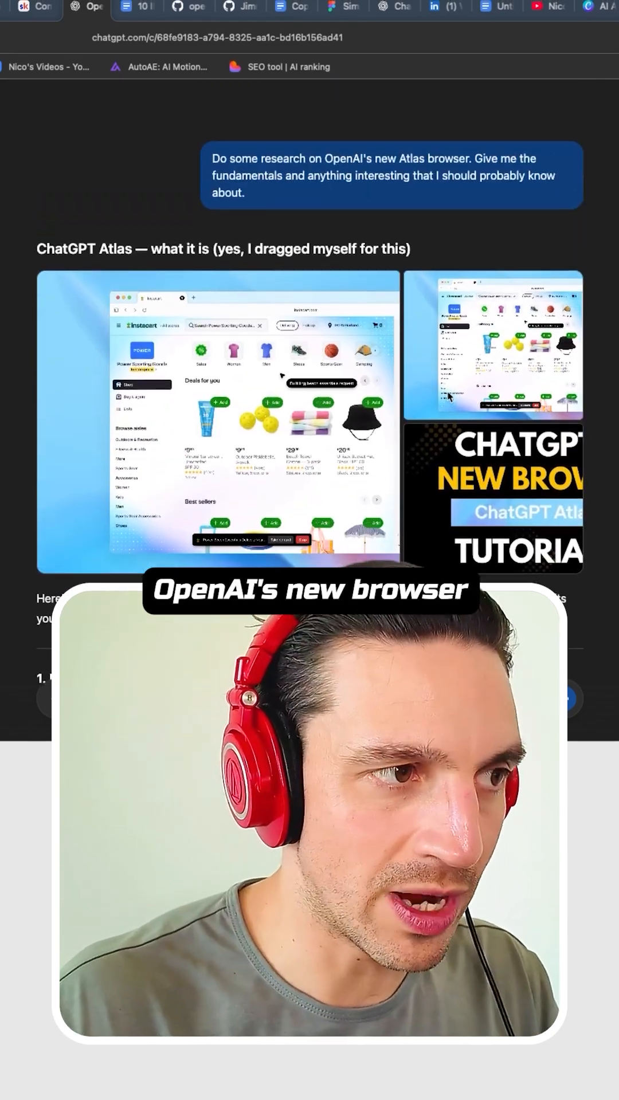
{"action": "scroll", "scroll_direction": "down", "scroll_amount": 3}
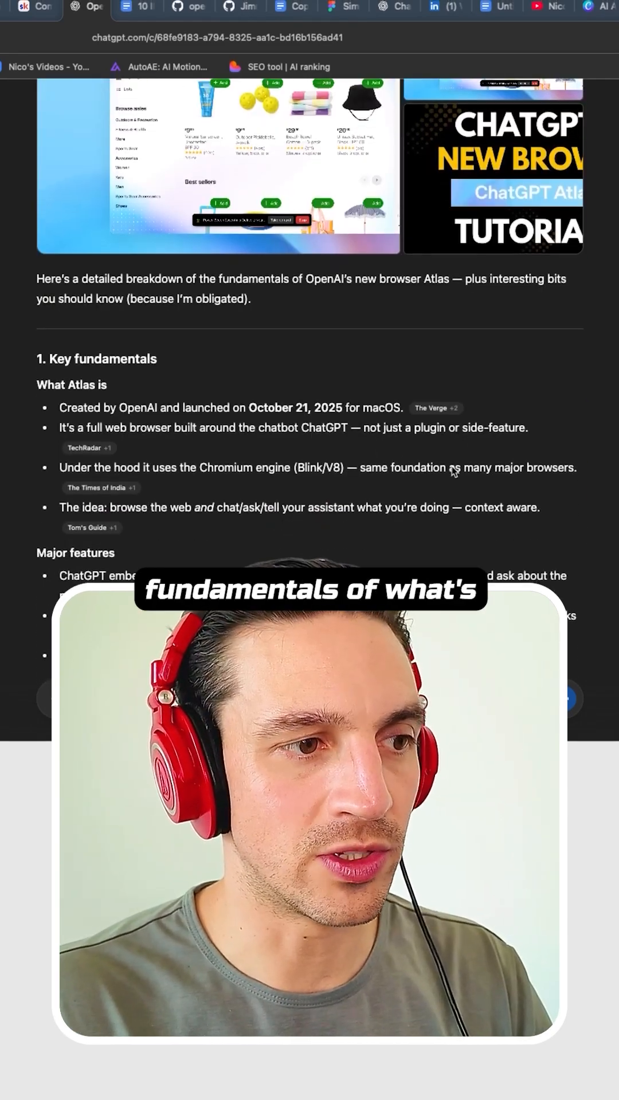
{"action": "scroll", "scroll_direction": "down", "scroll_amount": 3}
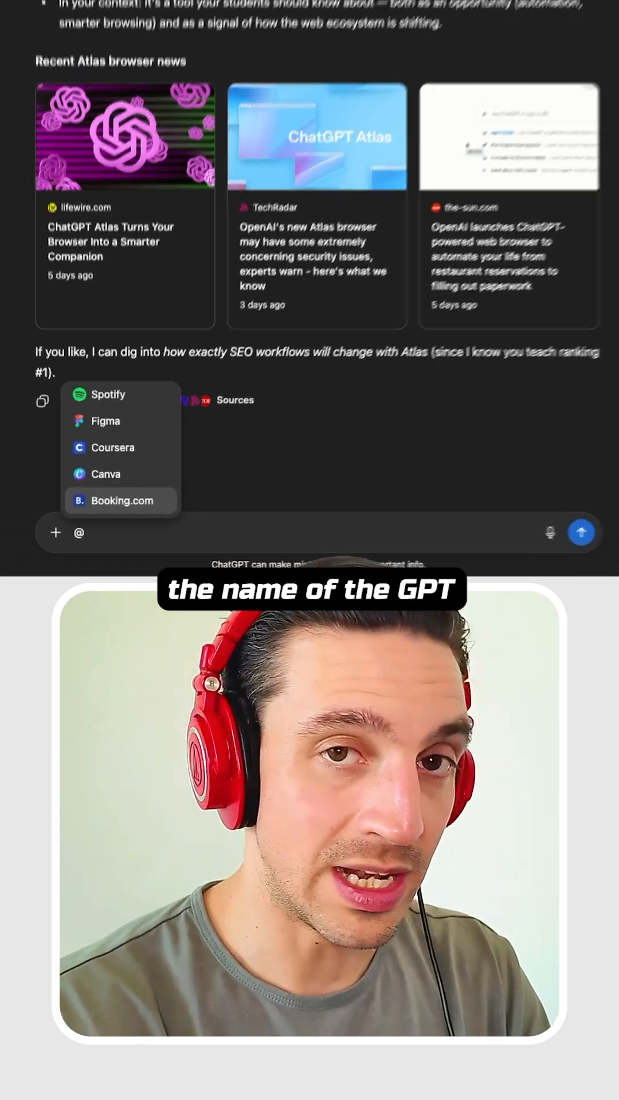
{"action": "type", "text": "keywo"}
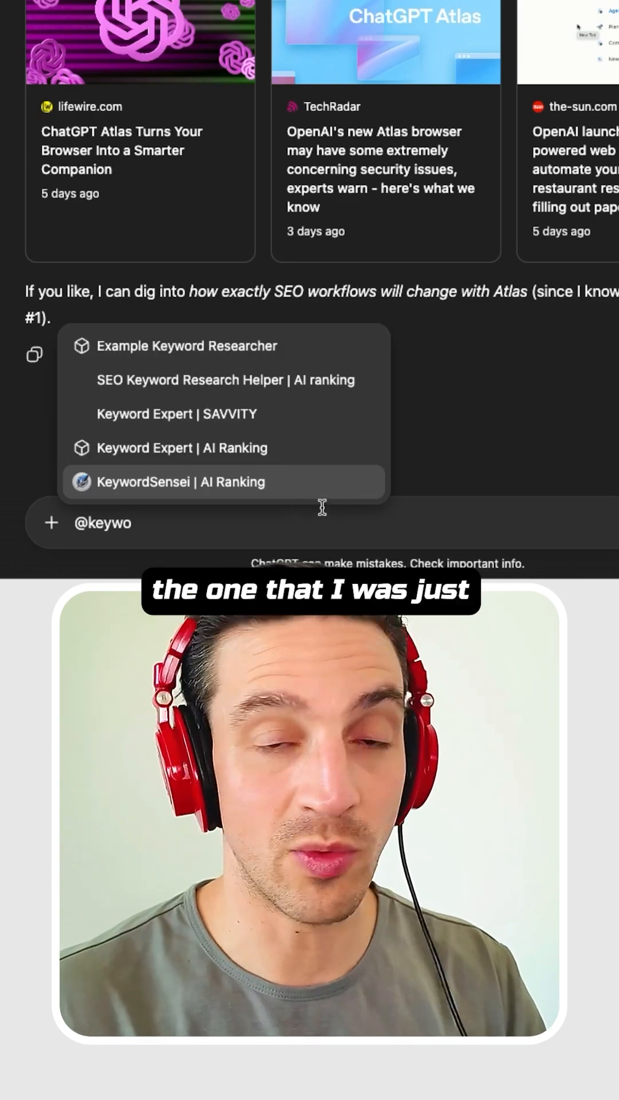
{"action": "left_click", "coordinate": [181, 482]}
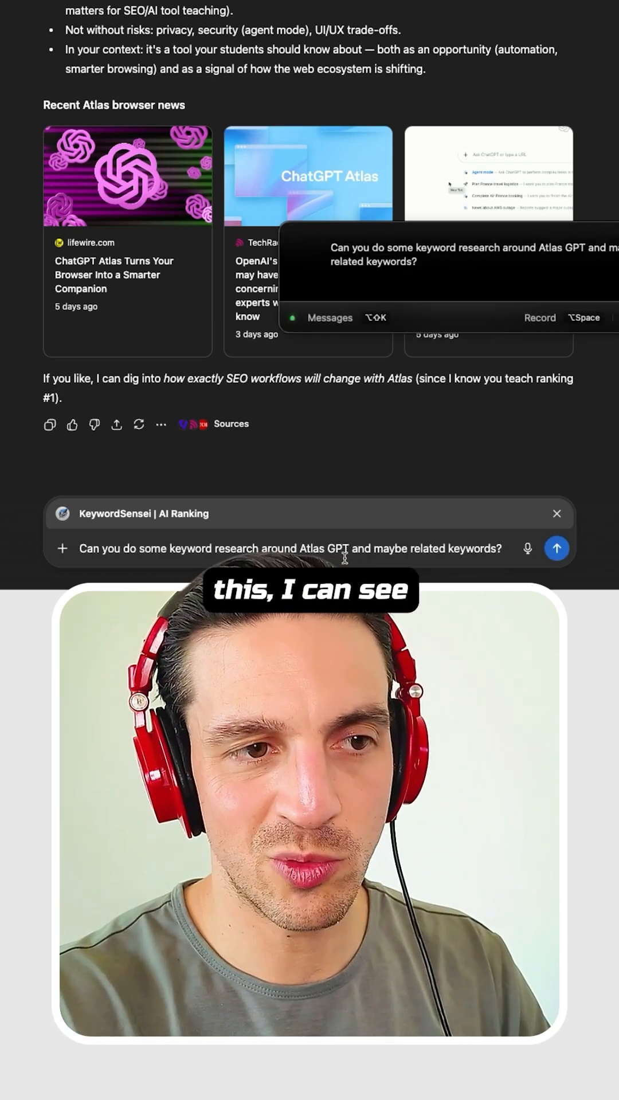
{"action": "left_click", "coordinate": [556, 548]}
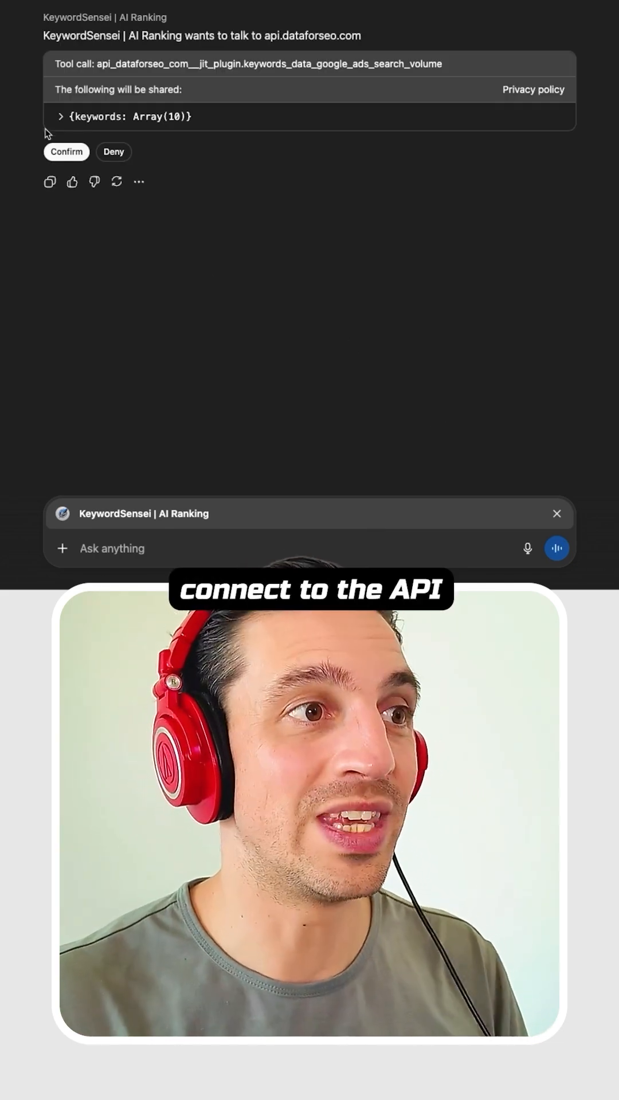
Confirm the api.dataforseo.com tool call so KeywordSensei can fetch search volumes
{"action": "left_click", "coordinate": [66, 152]}
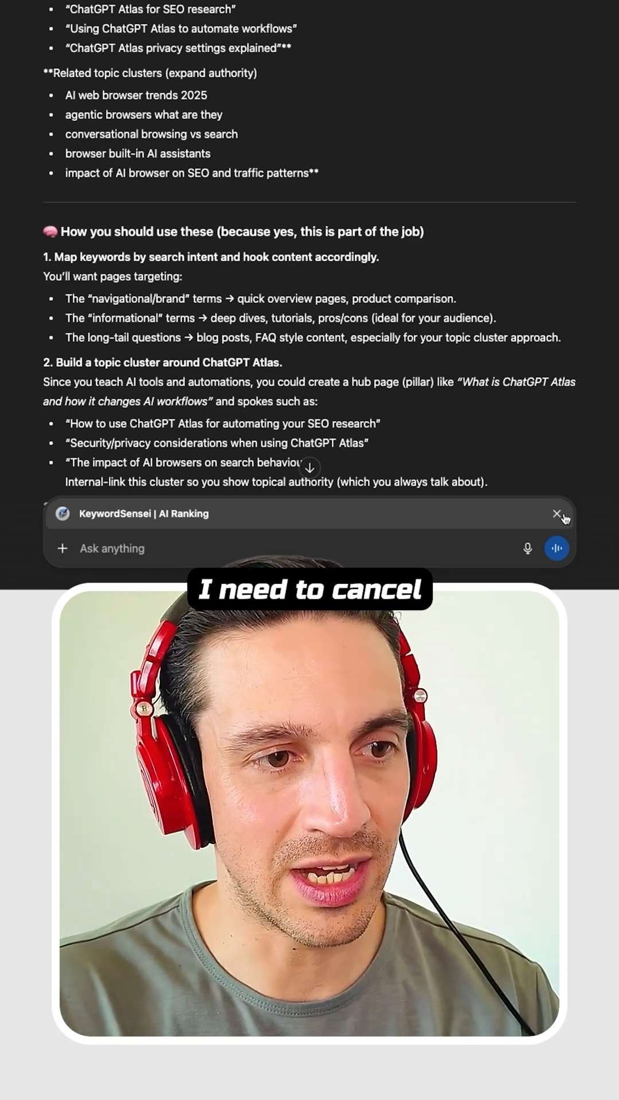
Drop the KeywordSensei chip, mention the Ideator GPT and ask it 'what are some' ideas
{"action": "left_click", "coordinate": [556, 513]}
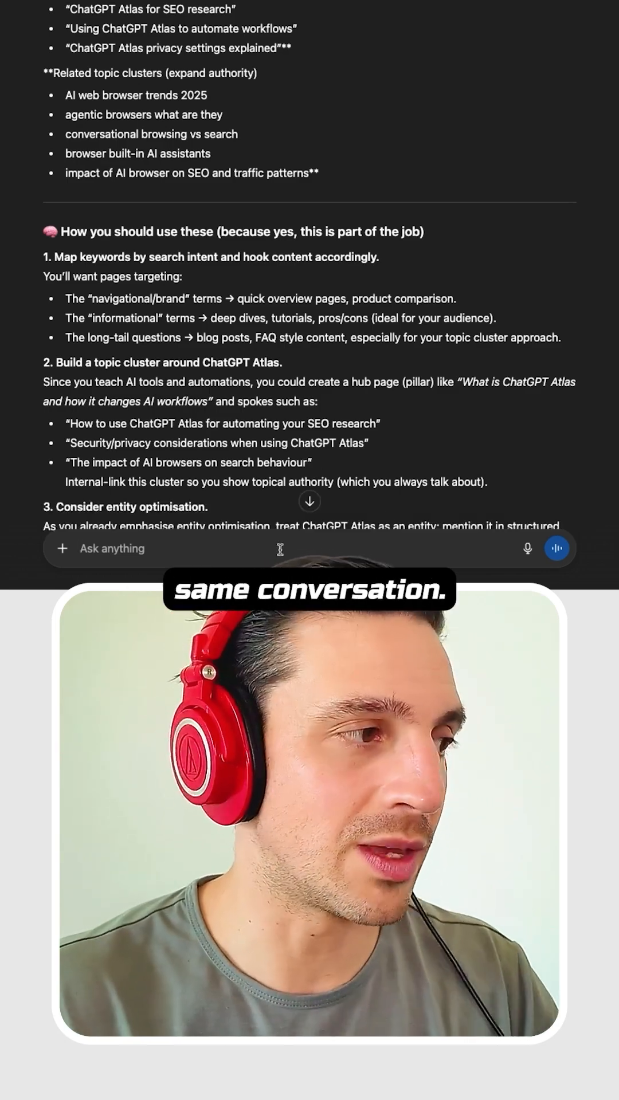
{"action": "type", "text": "@idea"}
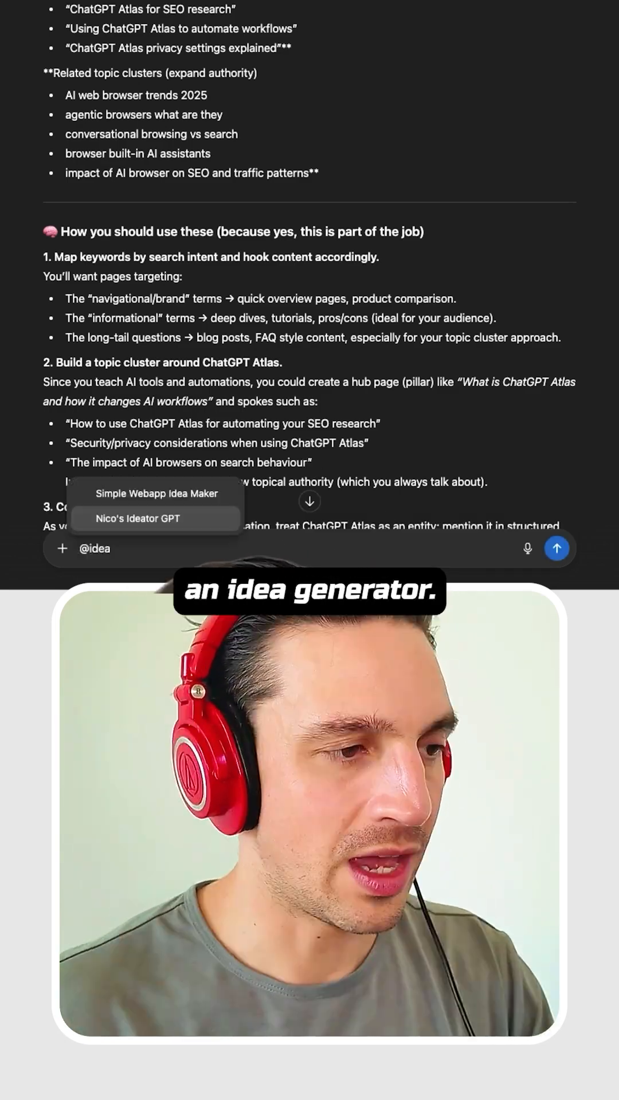
{"action": "left_click", "coordinate": [136, 517]}
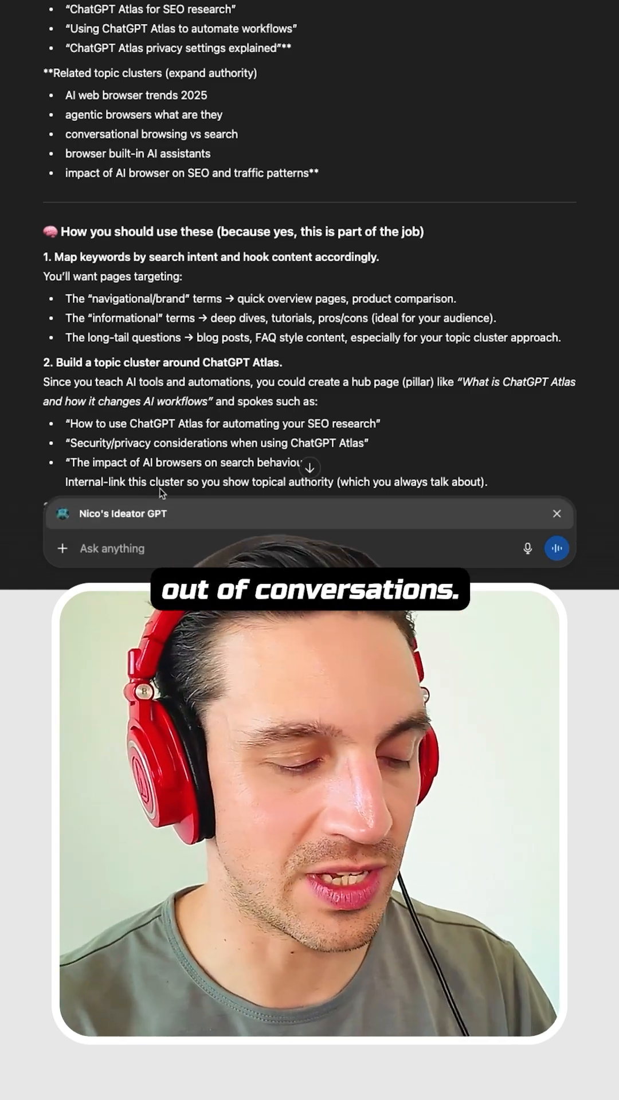
{"action": "type", "text": "what are some"}
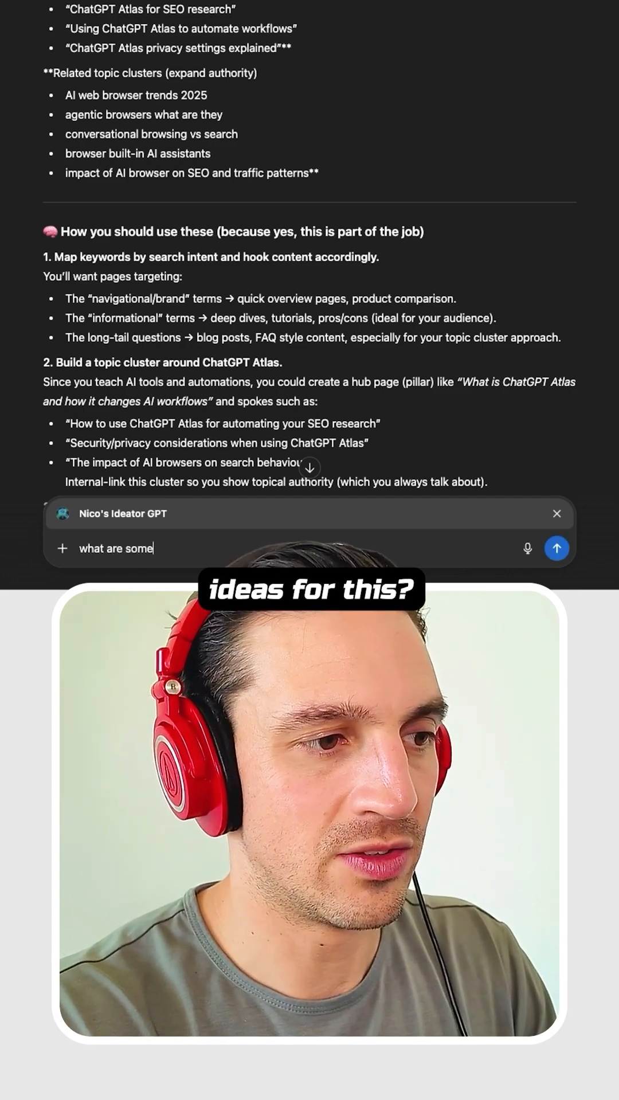
{"action": "left_click", "coordinate": [554, 547]}
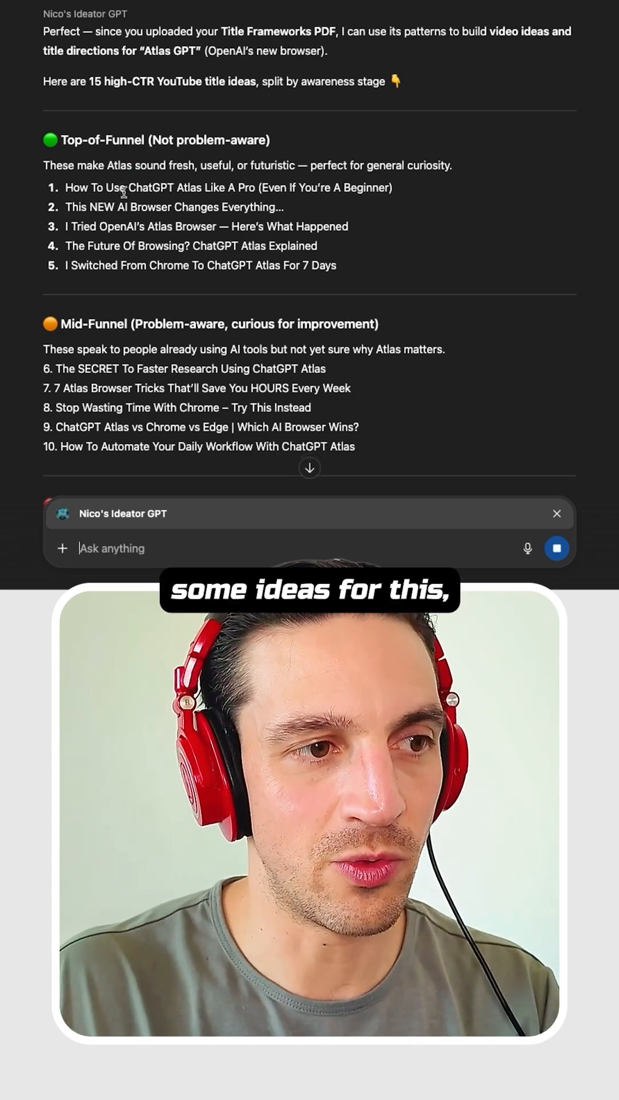
Review the Ideator's 15 ChatGPT Atlas titles and begin another @ mention
{"action": "scroll", "scroll_direction": "down", "scroll_amount": 3}
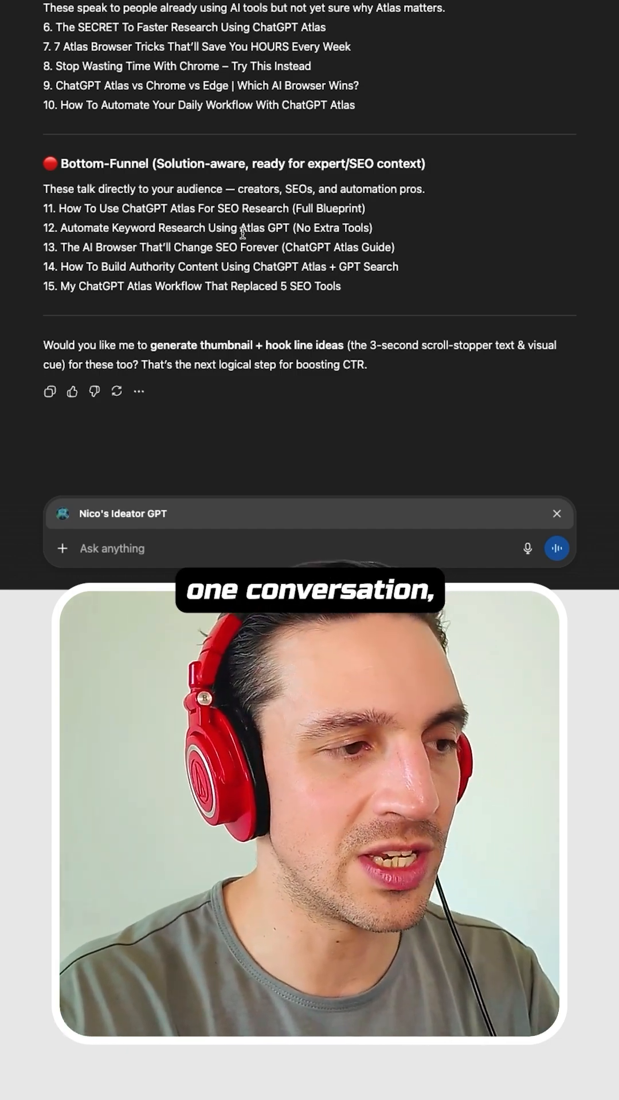
{"action": "type", "text": "@"}
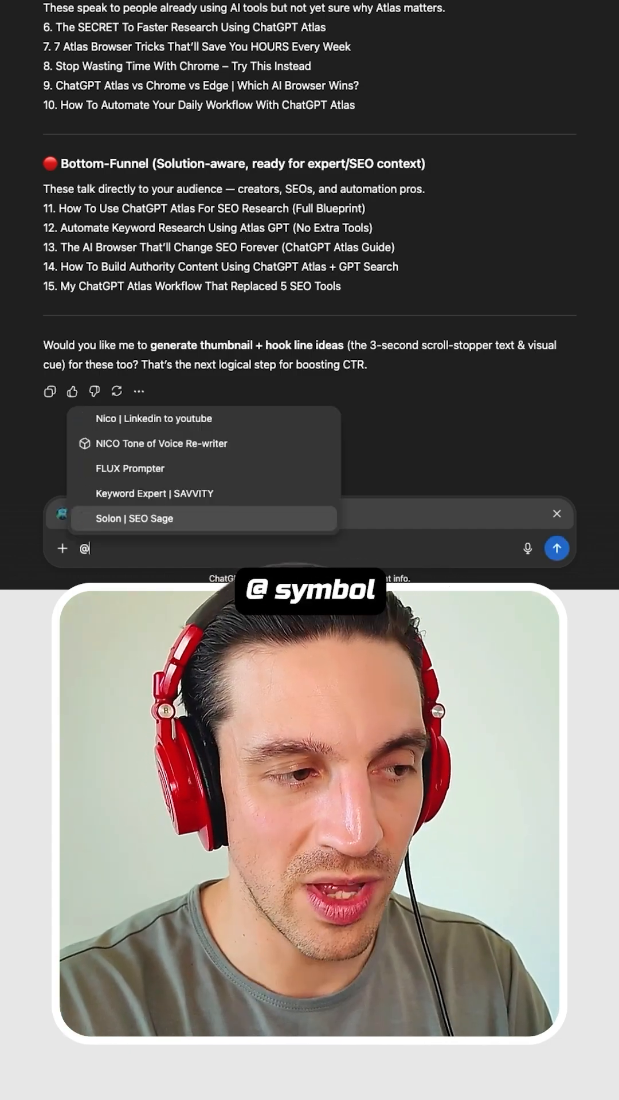